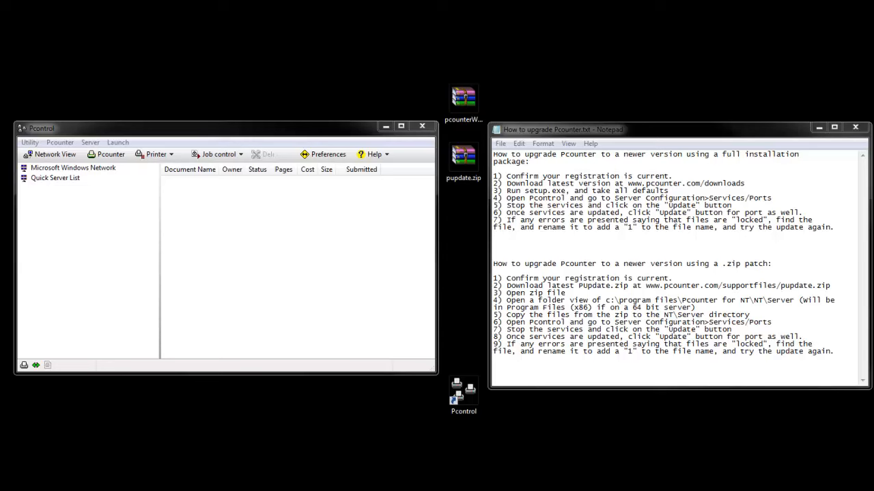
mouse_move(563, 117)
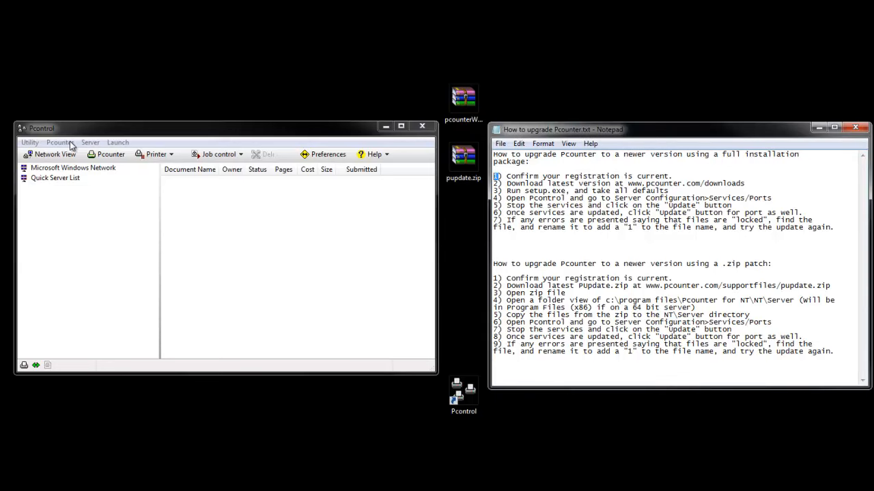
Enter Configure Pcounter server and confirm this computer as the Pcounter server.
left_click(60, 142)
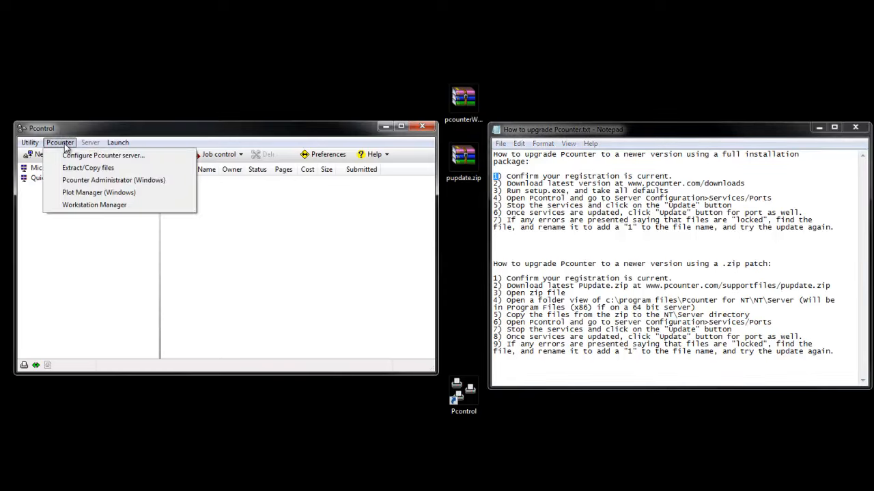
left_click(104, 155)
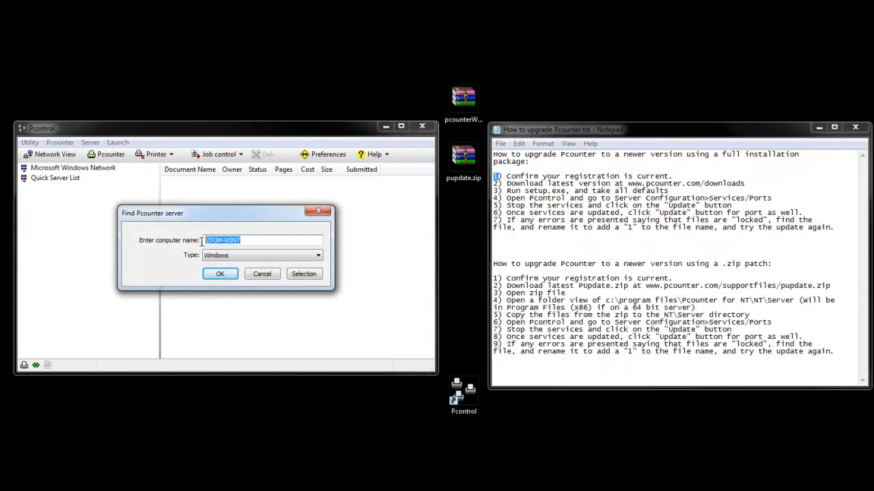
left_click(220, 273)
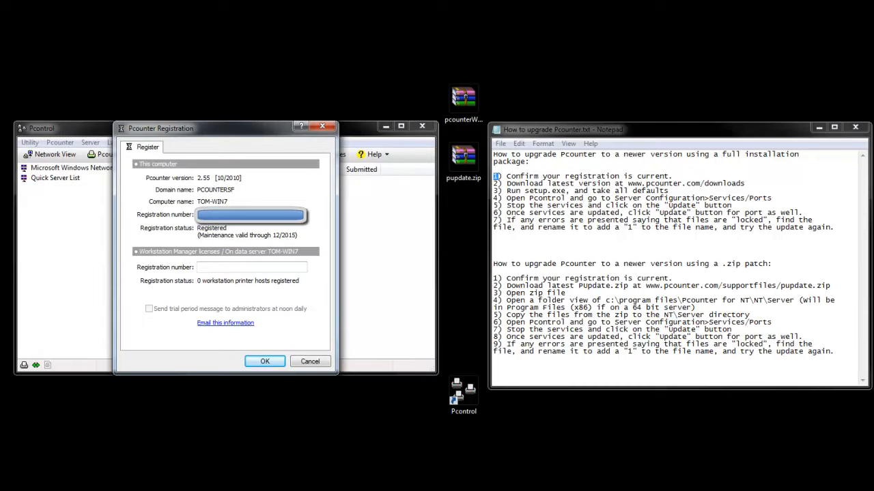
mouse_move(183, 224)
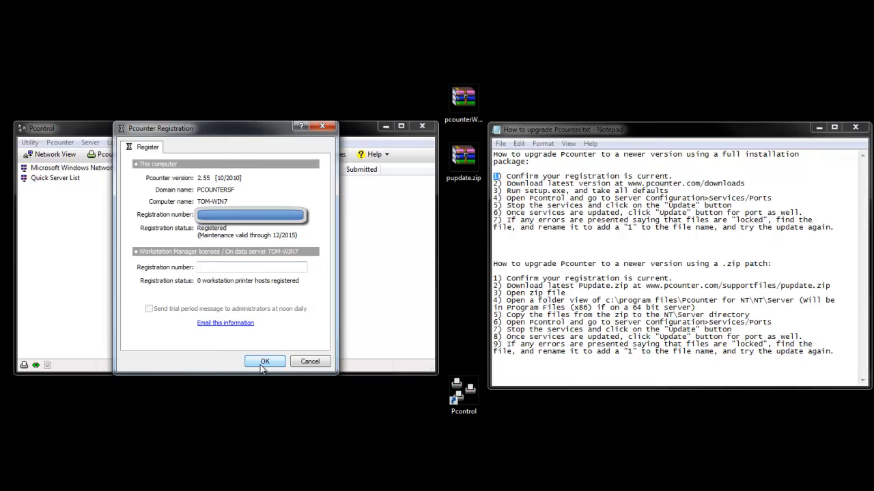
Accept the current Pcounter 2.55 registration, dismiss the thank-you notice and close Configuration.
left_click(265, 361)
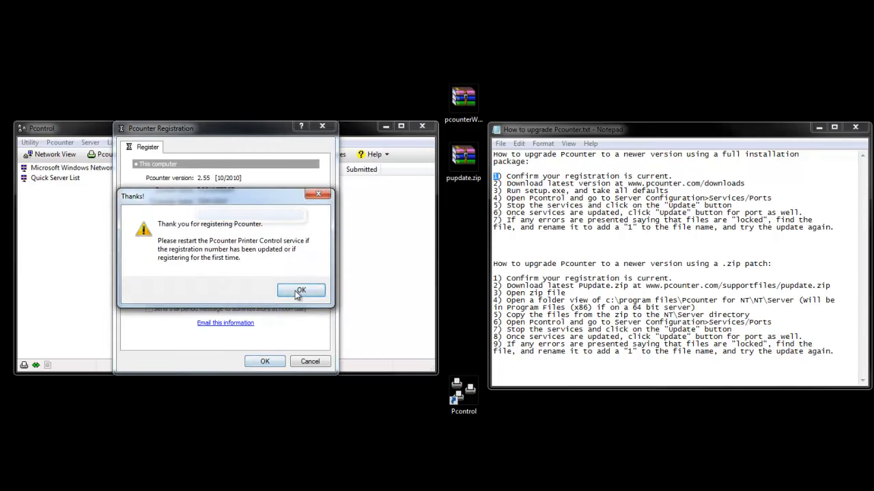
left_click(300, 290)
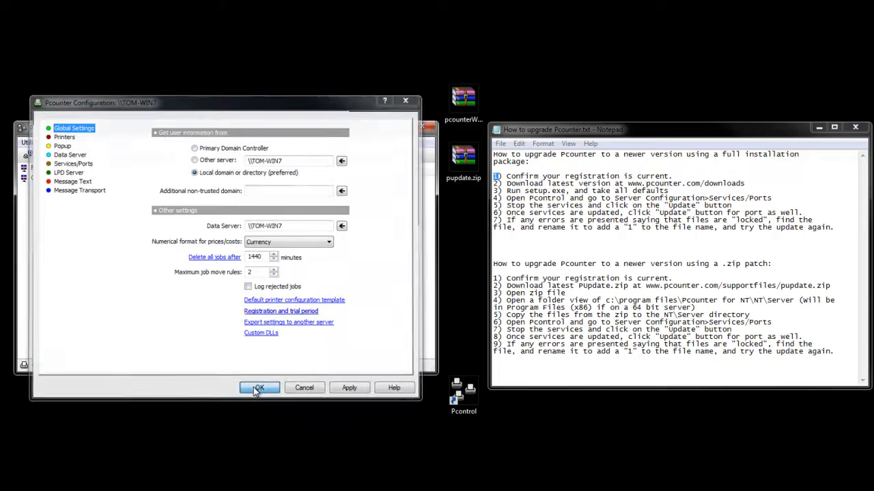
left_click(260, 388)
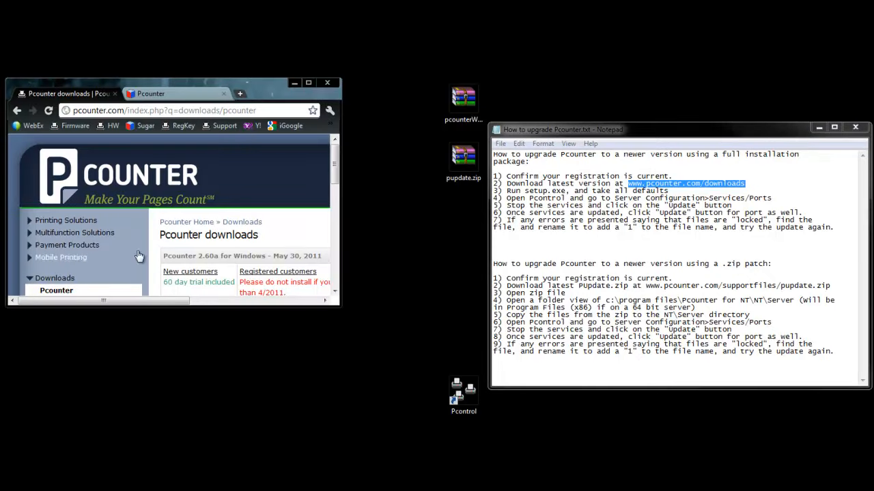
mouse_move(307, 221)
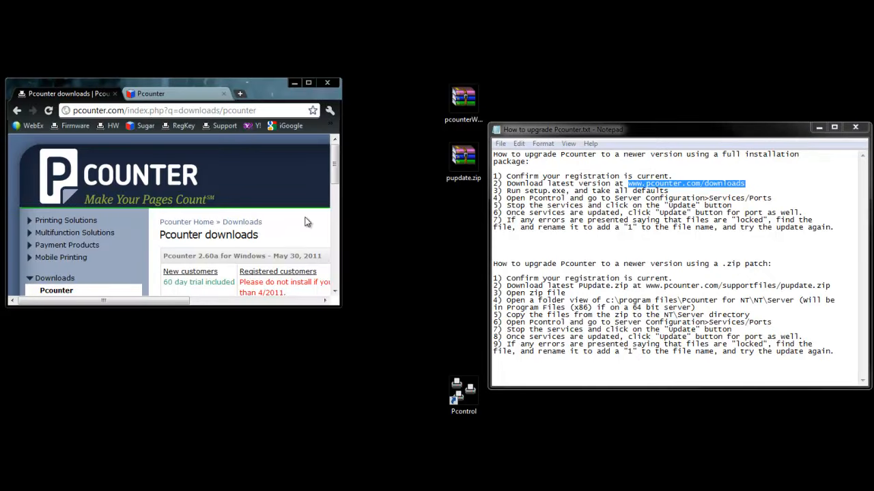
Save the Pcounter 2.60a North America package link from the downloads page to the Desktop.
scroll("down", 3)
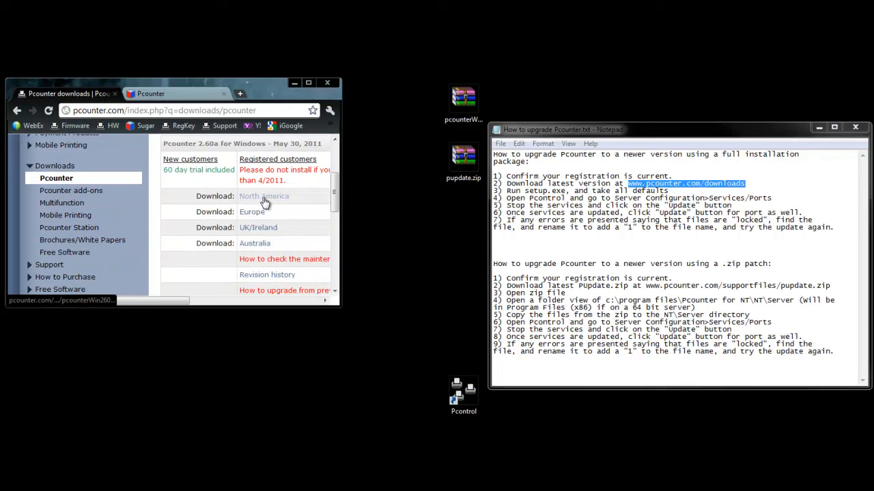
right_click(263, 196)
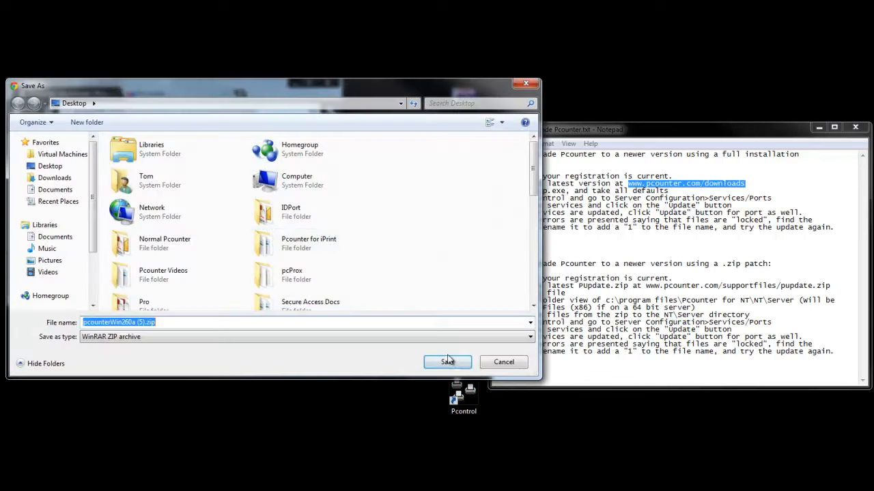
left_click(448, 361)
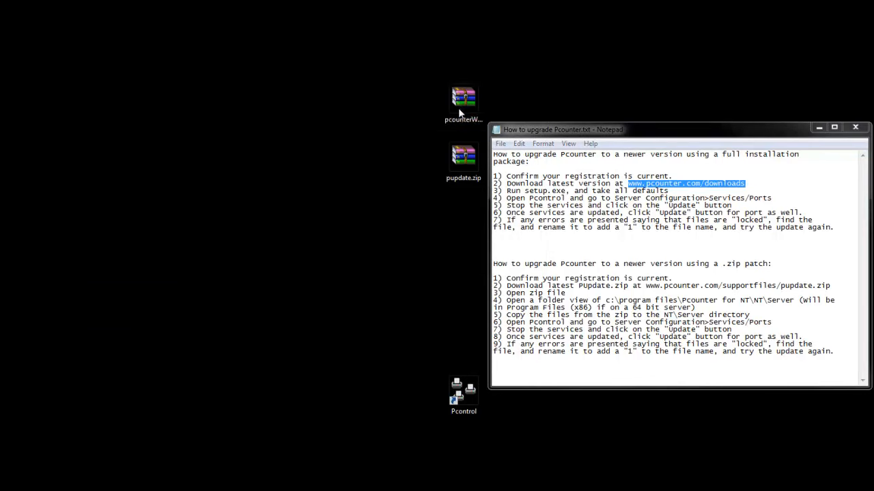
Launch setup.exe from the pcounterWin260a.zip archive to bring up the InstallShield Wizard.
double_click(463, 99)
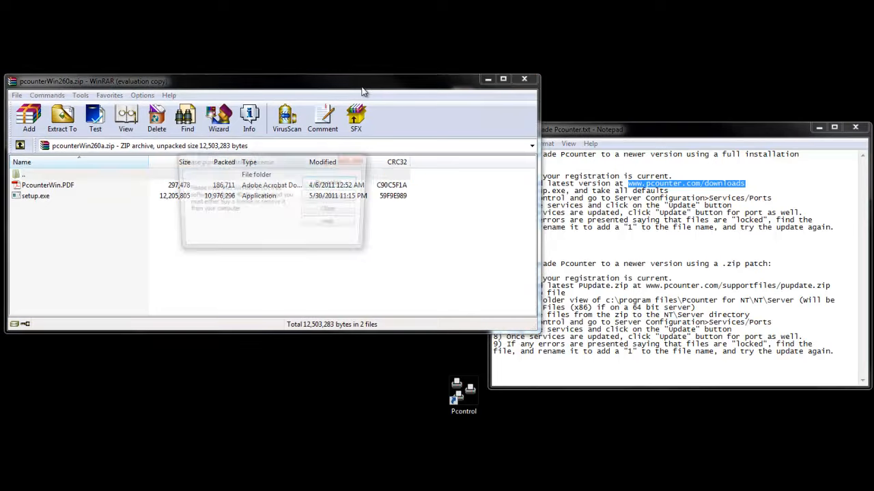
left_click(35, 196)
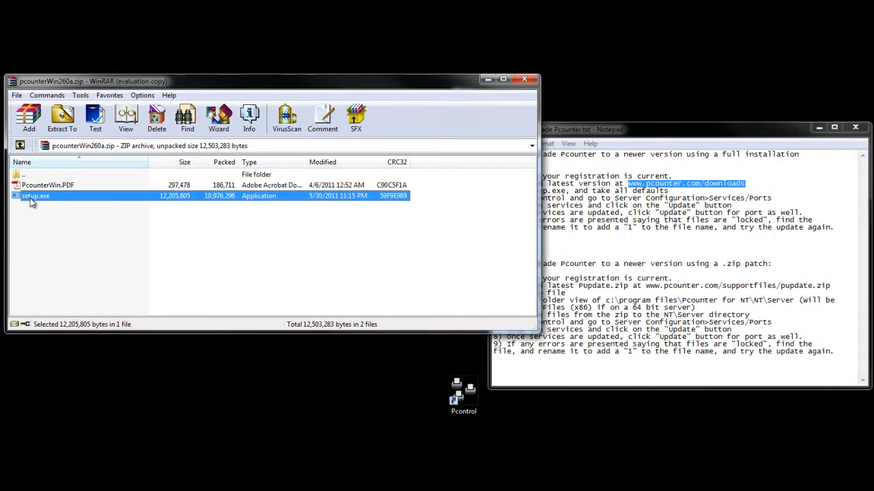
double_click(36, 197)
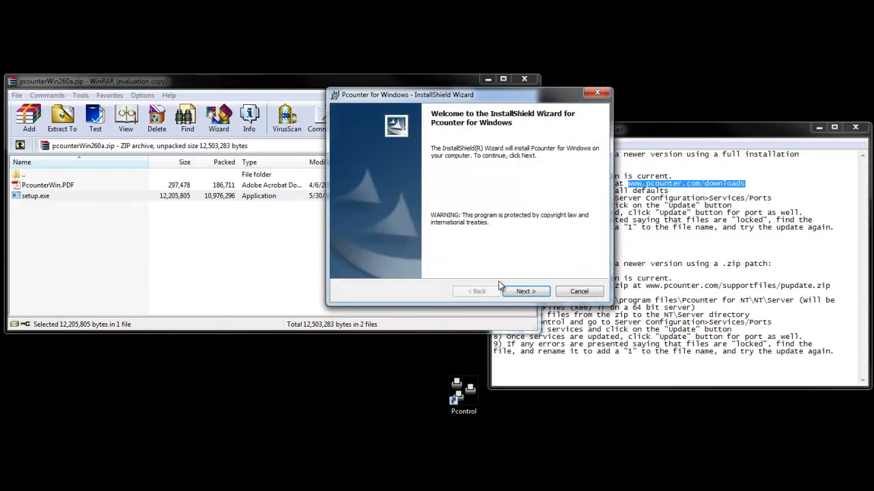
Install Pcounter for Windows with the default folder and finish the completed wizard.
left_click(524, 290)
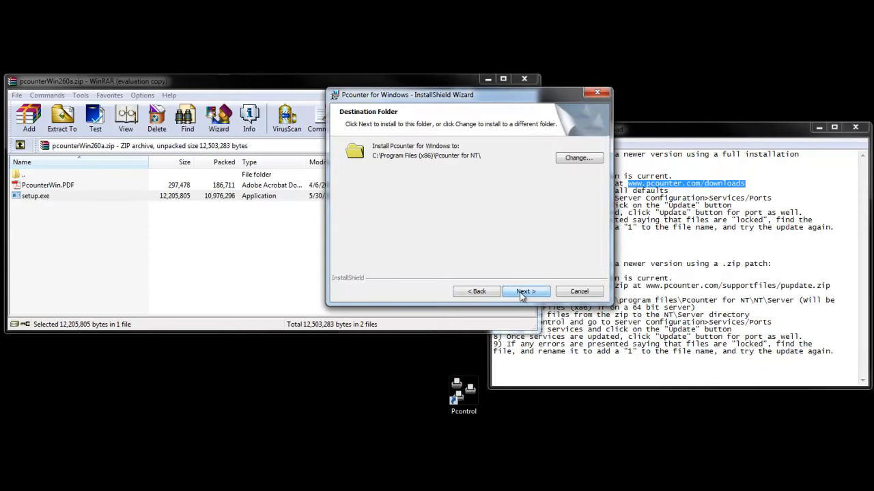
left_click(526, 291)
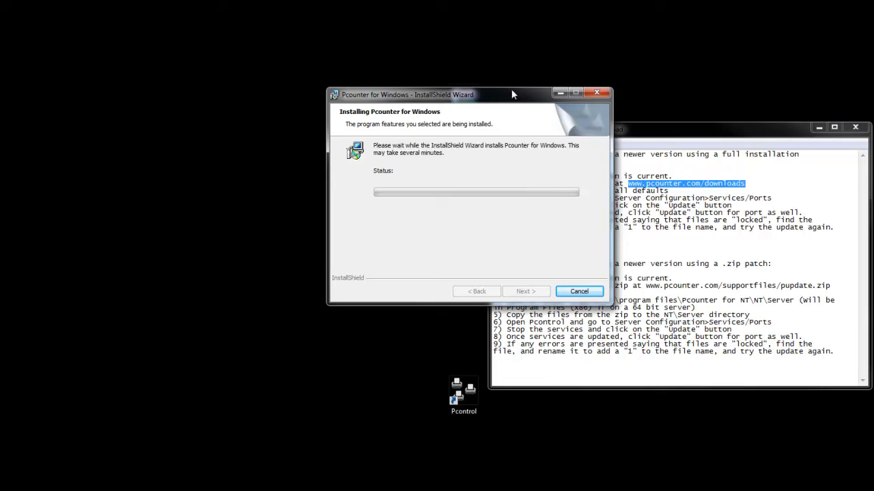
mouse_move(560, 258)
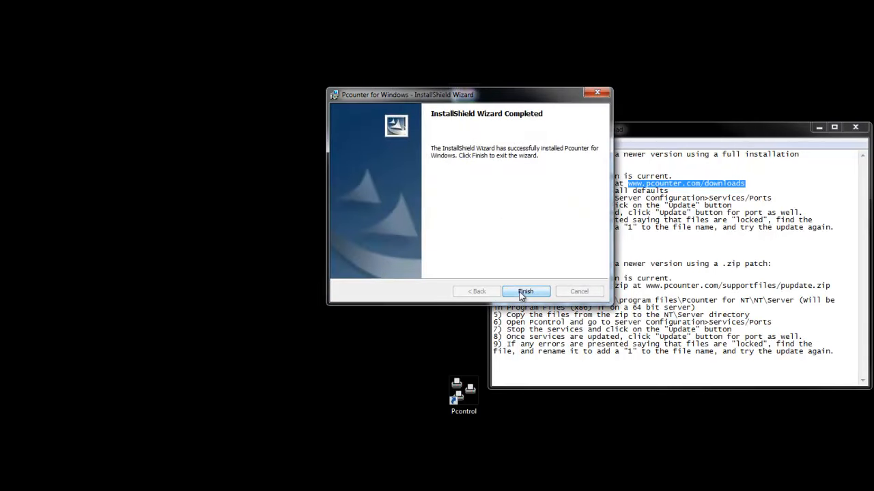
left_click(525, 291)
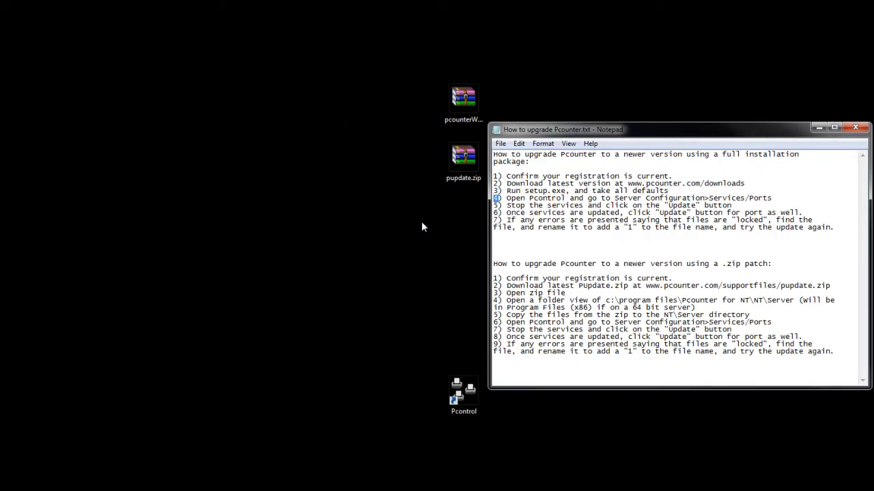
Relaunch Pcontrol and enter Server Configuration for the found server computer.
double_click(464, 393)
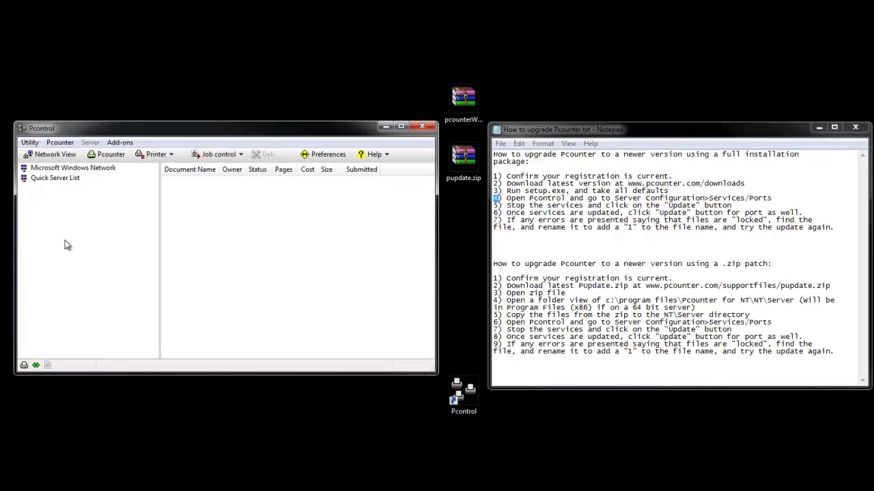
left_click(107, 154)
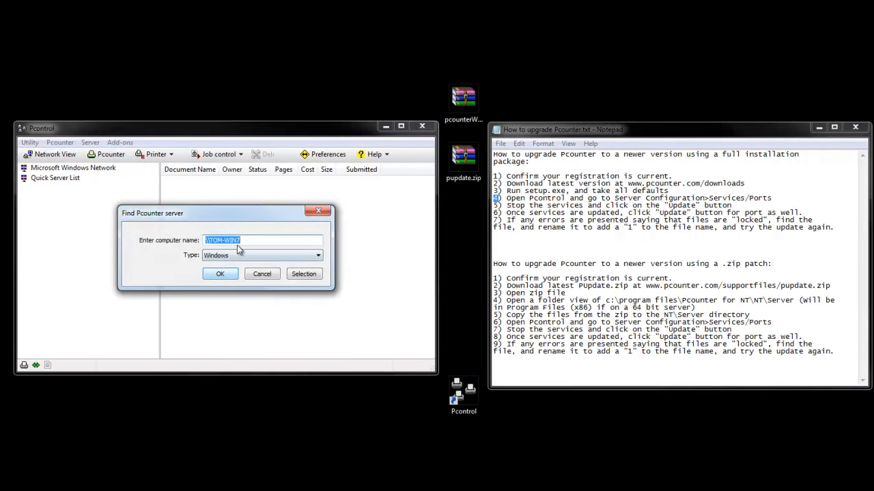
left_click(220, 273)
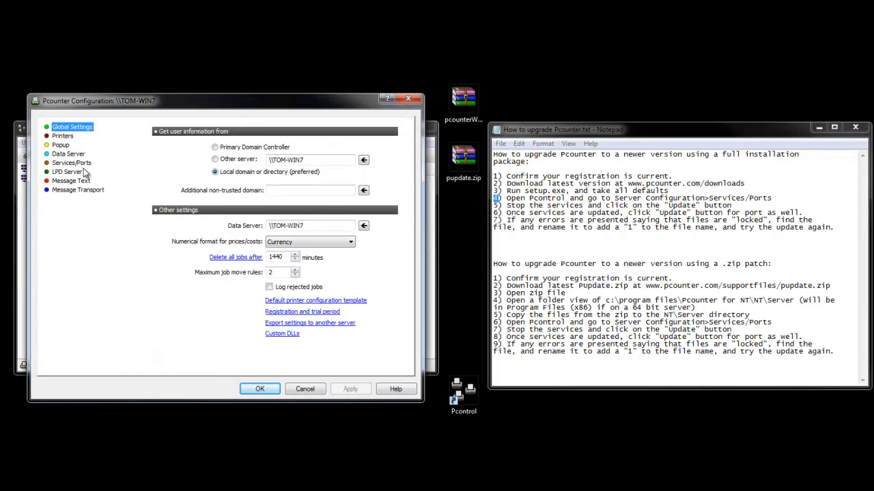
In Services/Ports, stop the Printer Control and Data Server services.
left_click(71, 163)
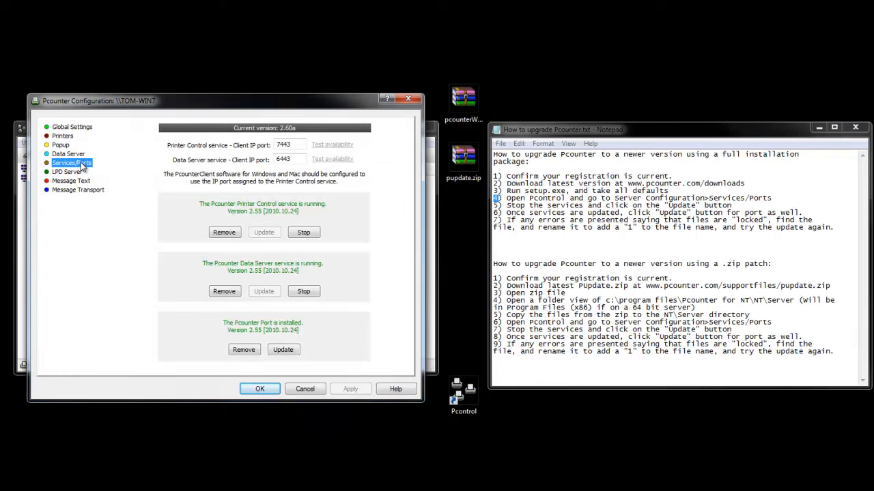
left_click(303, 232)
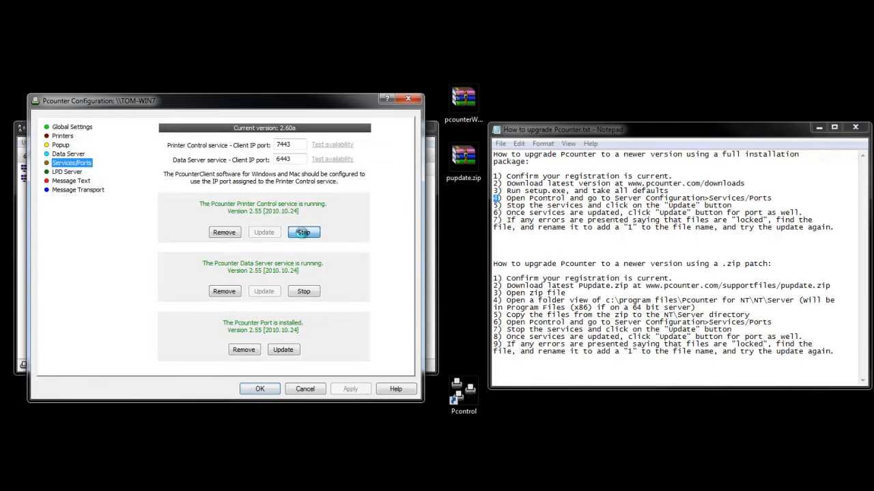
left_click(303, 232)
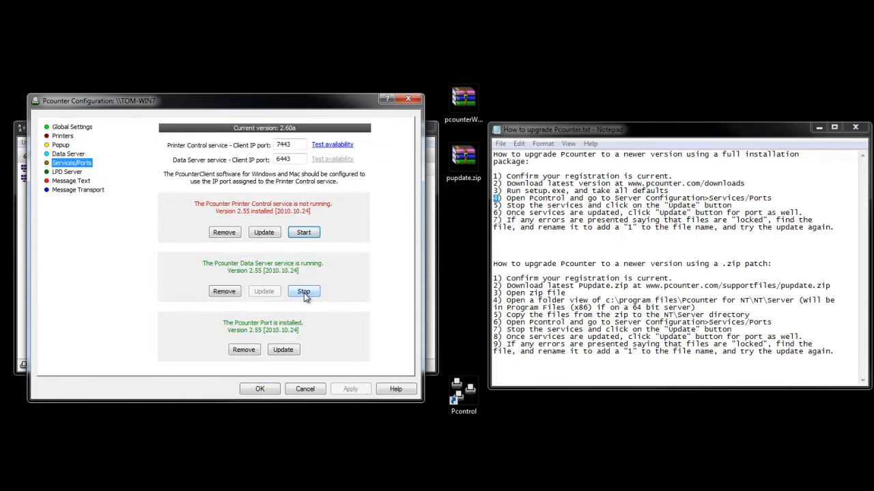
left_click(303, 292)
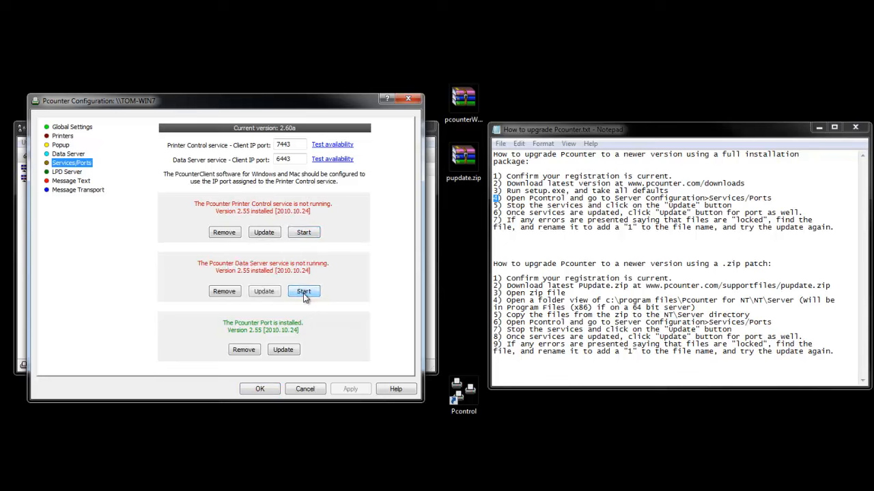
Update the Printer Control and Data Server services to 2.60a, confirming the warning.
left_click(303, 292)
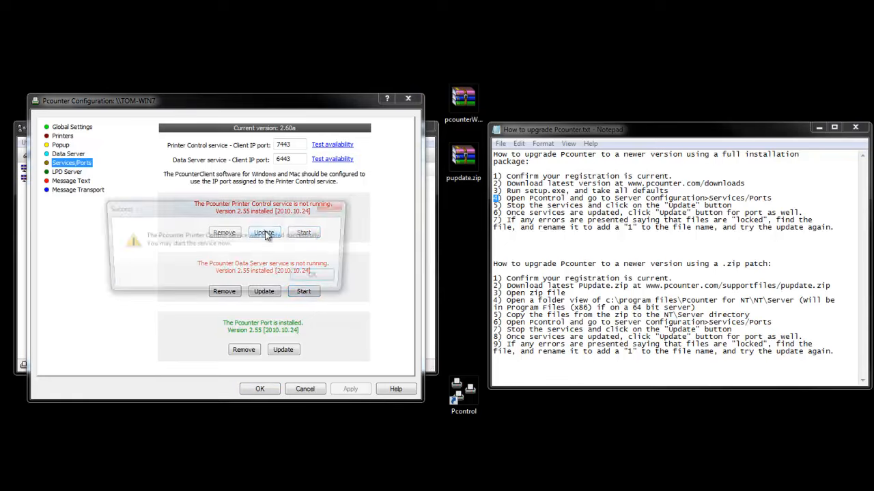
left_click(263, 232)
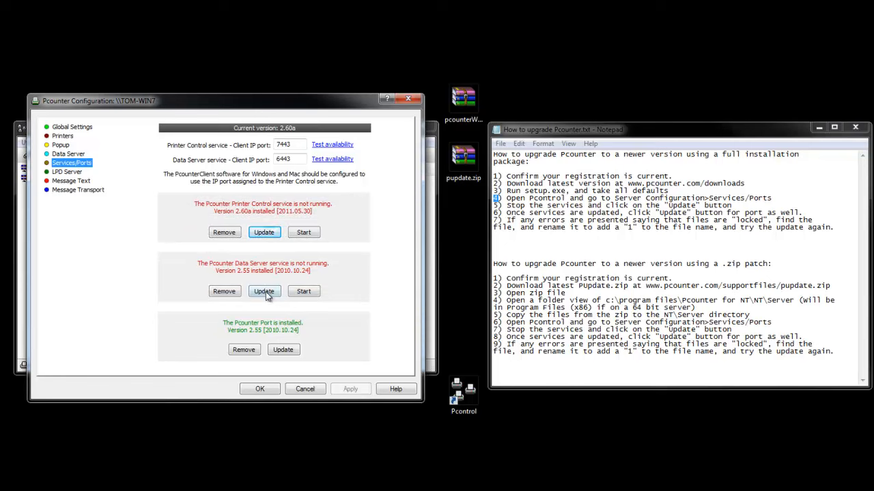
left_click(264, 292)
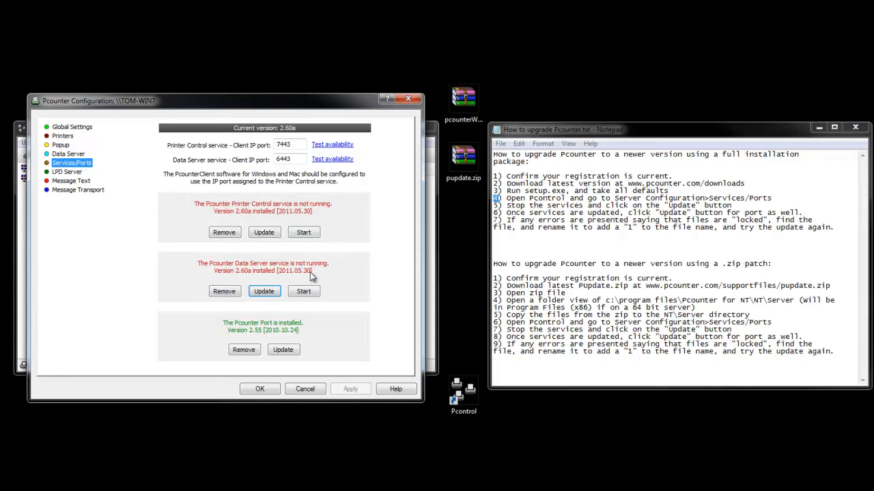
left_click(284, 349)
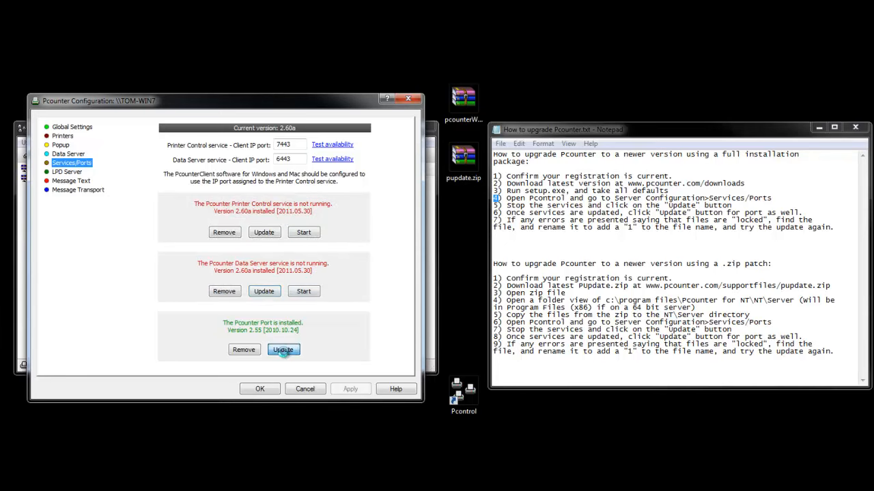
Update the Pcounter Port to 2.60a, then start the Data Server and Printer Control services.
left_click(284, 349)
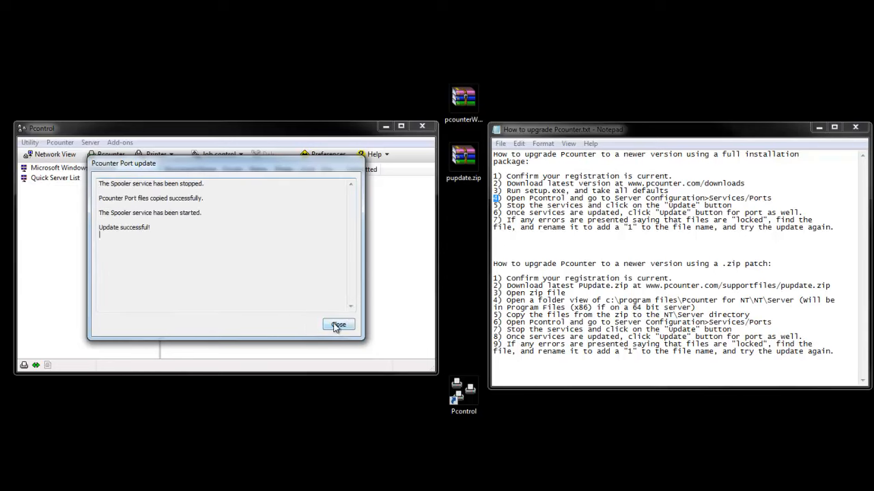
left_click(339, 325)
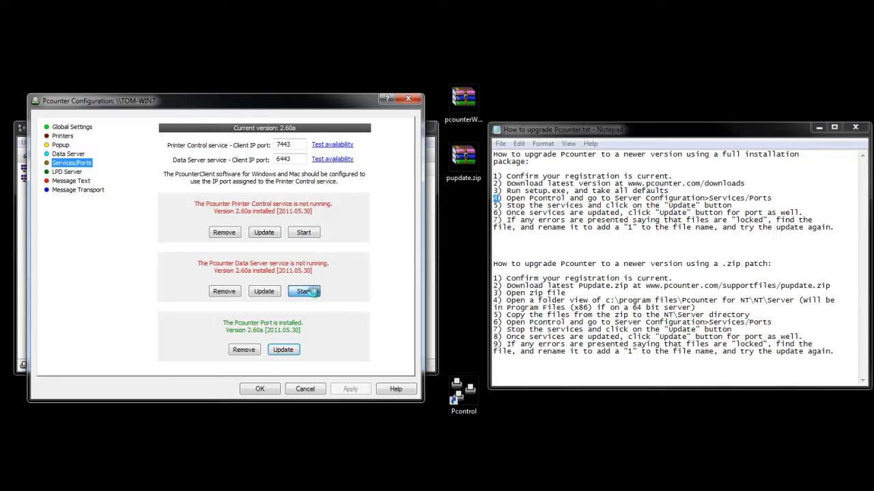
left_click(303, 292)
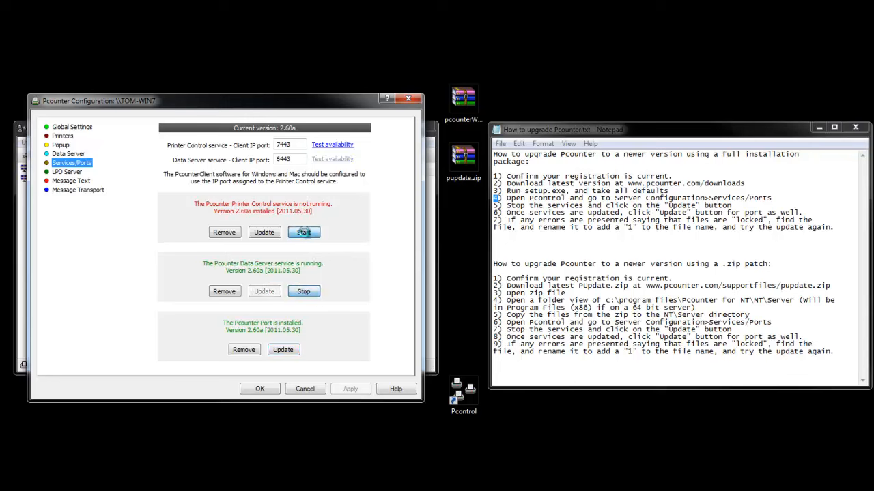
left_click(303, 232)
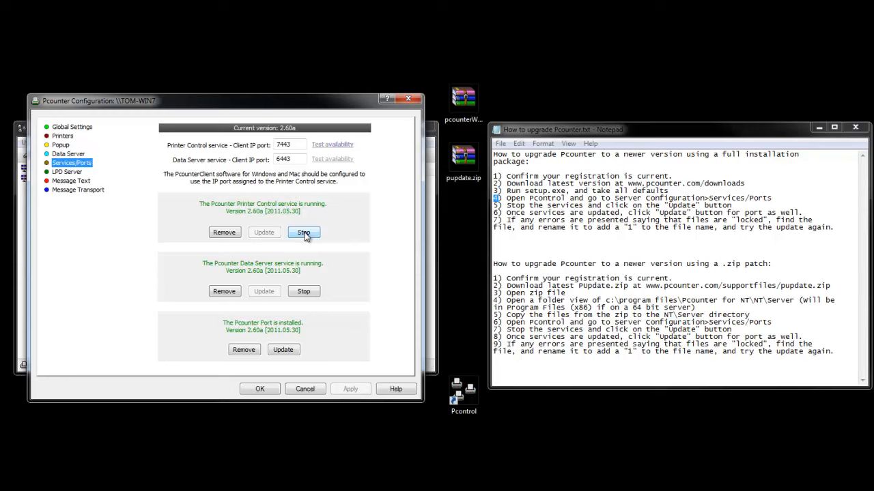